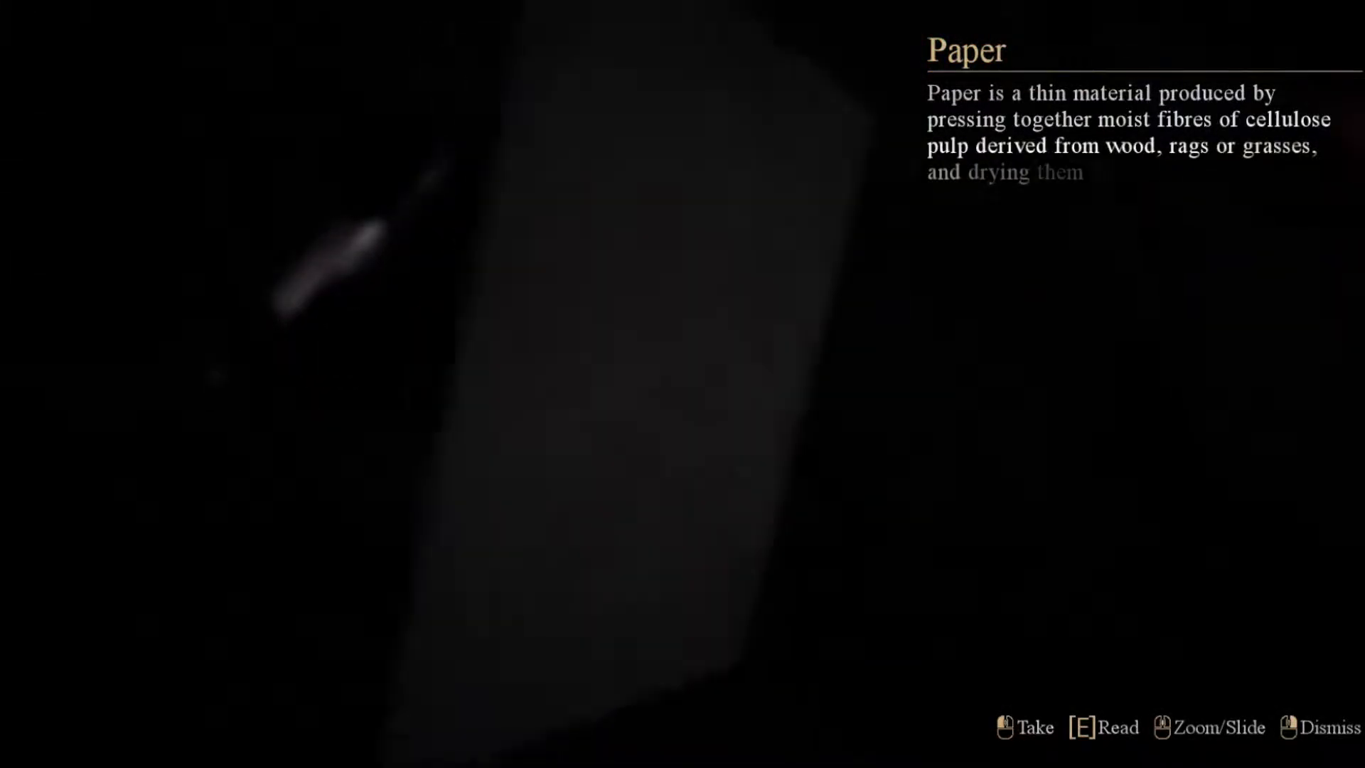
click(1007, 728)
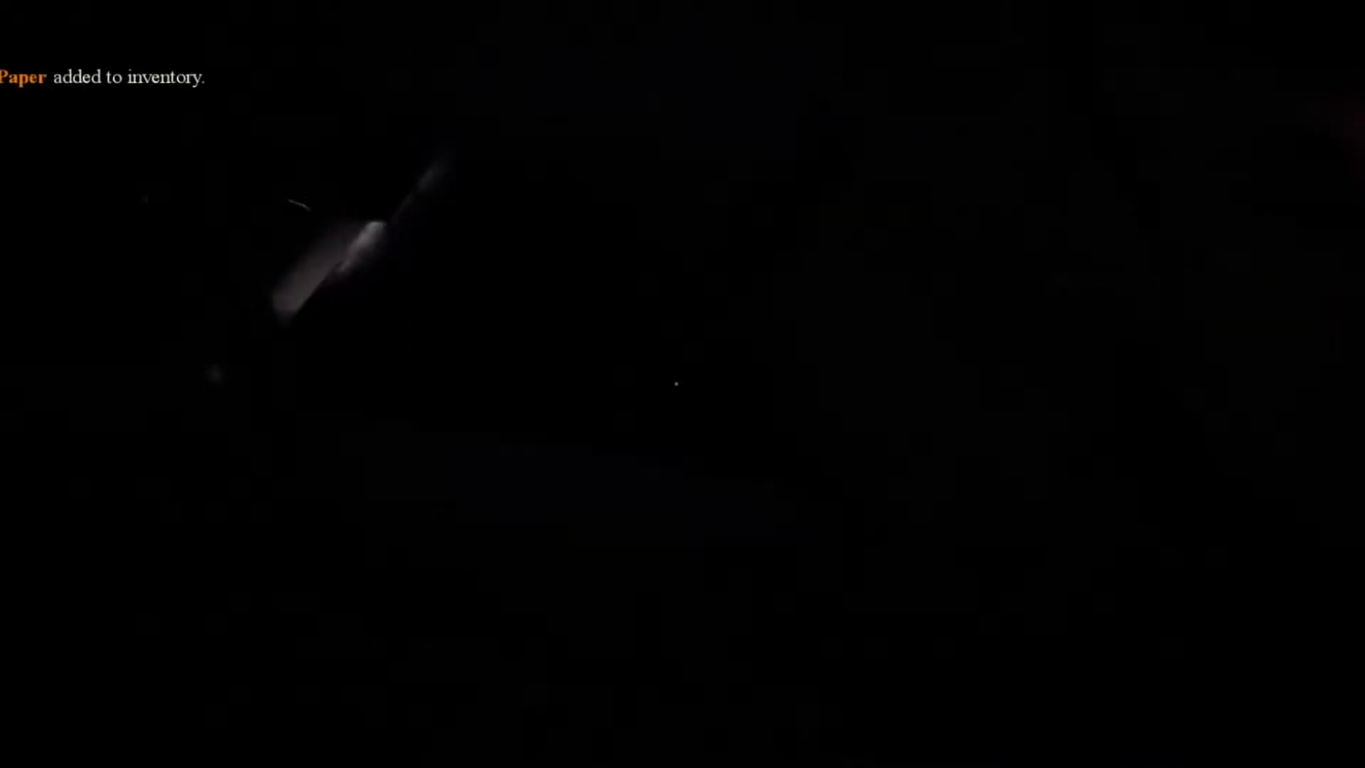